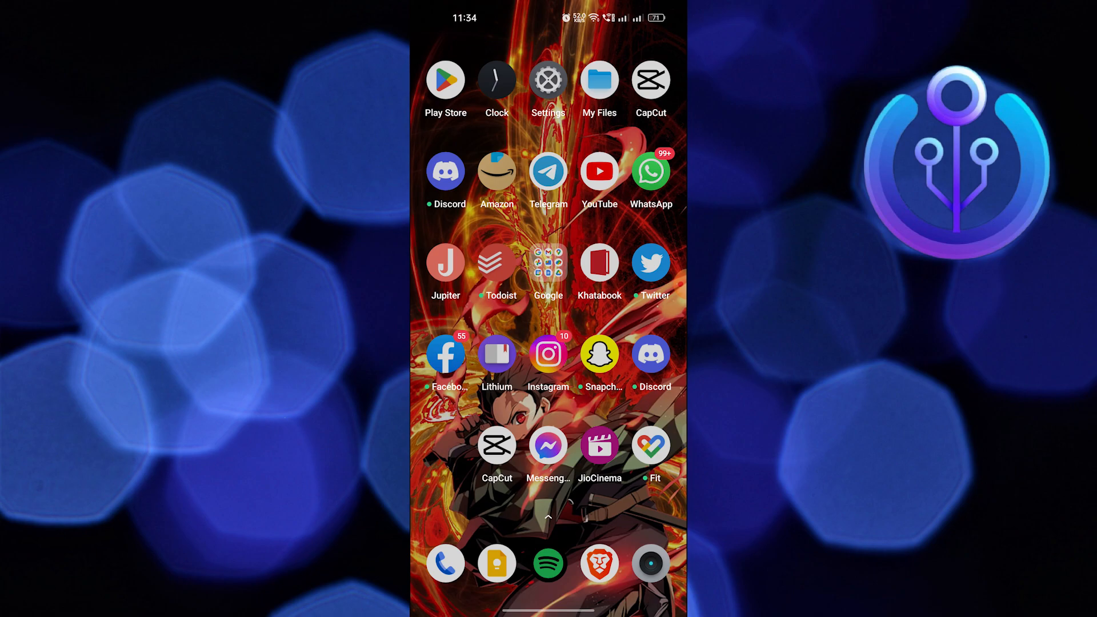
Step: Search 'newpipe' in Brave and choose the NewPipe | F-Droid result
{"action": "left_click", "coordinate": [599, 563]}
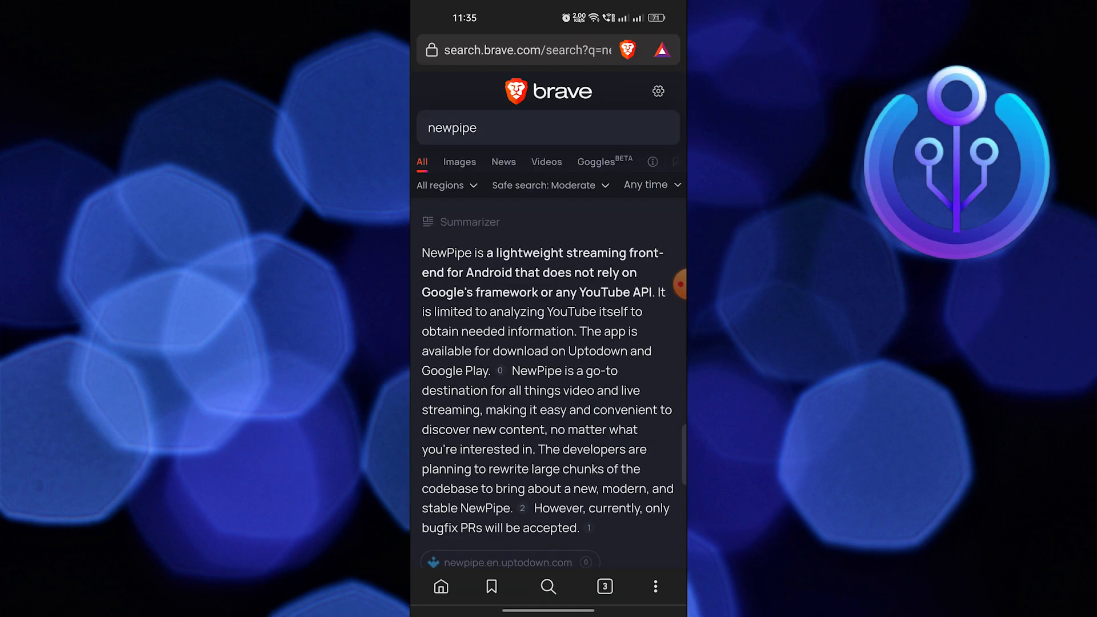
{"action": "scroll", "scroll_direction": "down", "scroll_amount": 3}
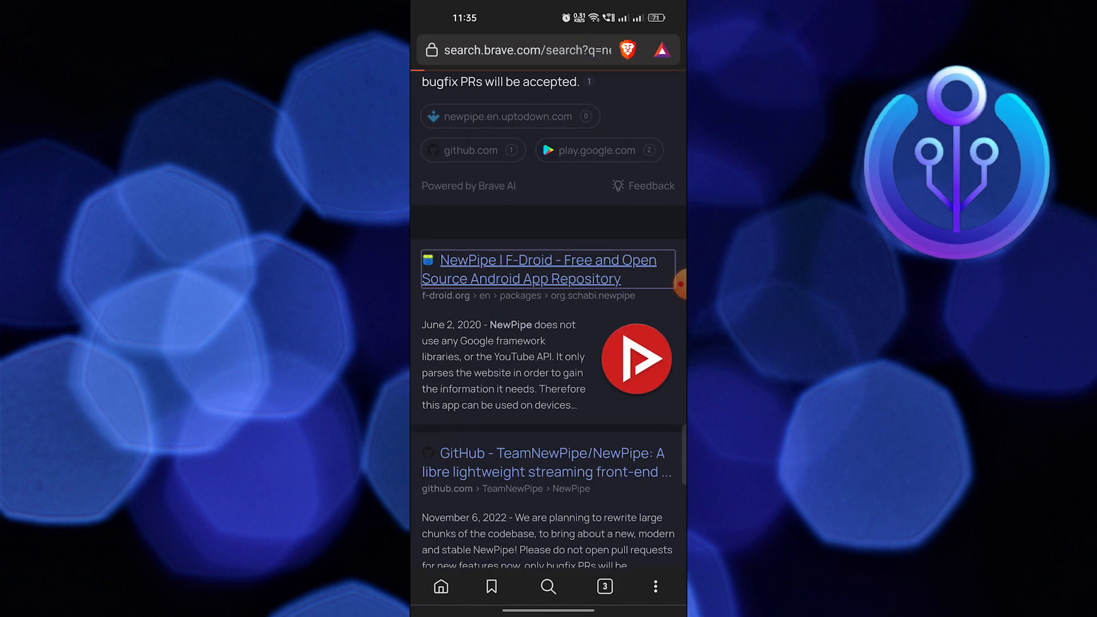
{"action": "left_click", "coordinate": [539, 269]}
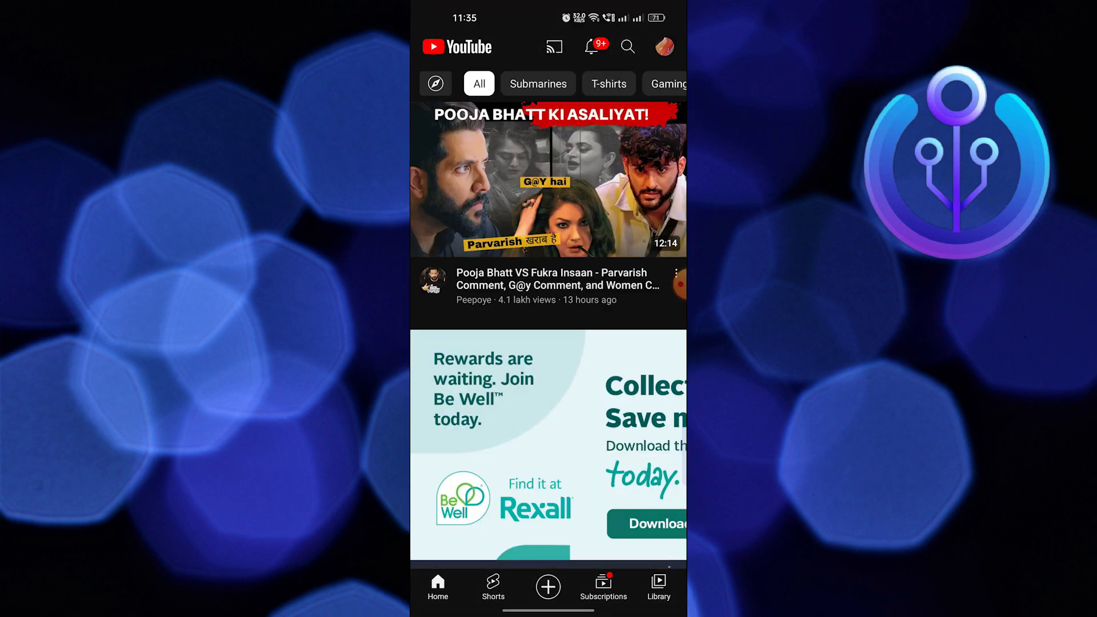
Step: Search 'green screen timer' and share the Green Screen Timer video to NewPipe
{"action": "left_click", "coordinate": [628, 47]}
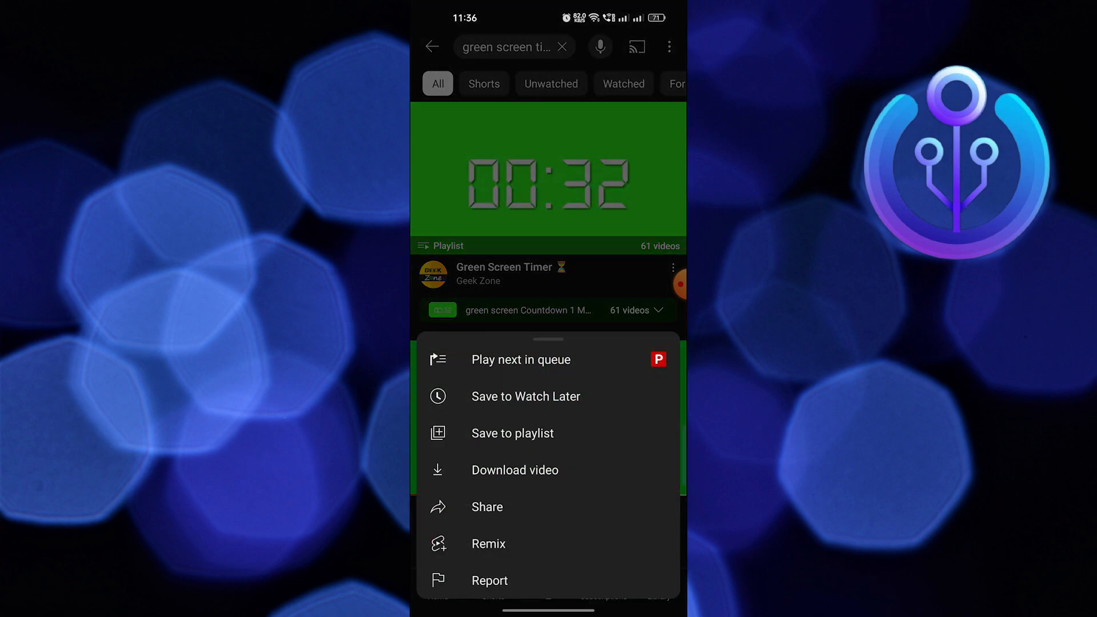
{"action": "left_click", "coordinate": [487, 507]}
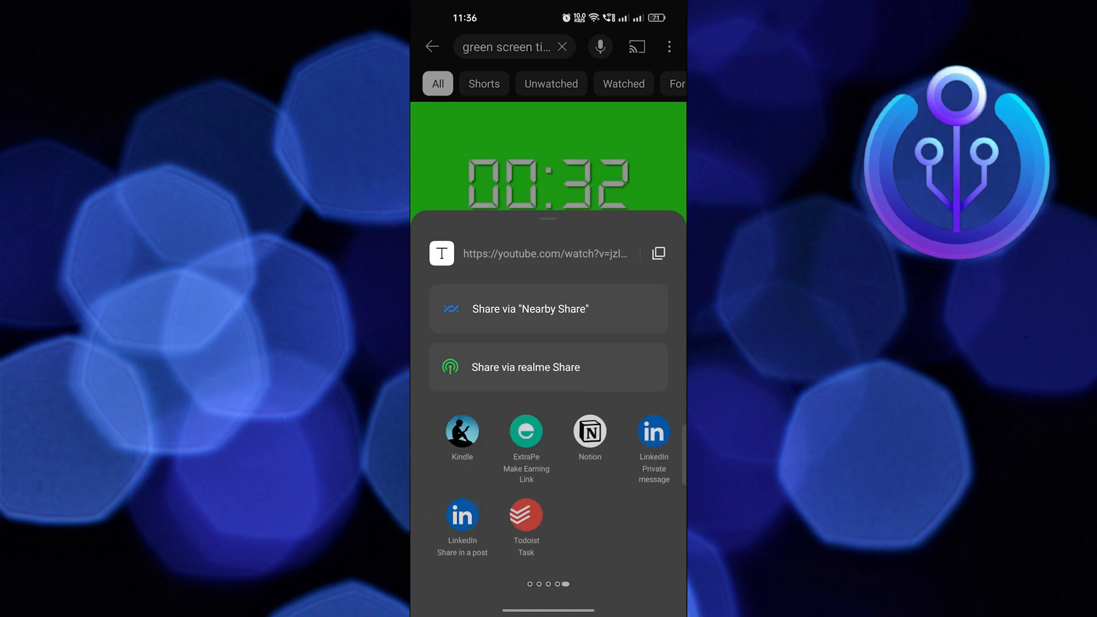
{"action": "scroll", "scroll_direction": "left", "scroll_amount": 3}
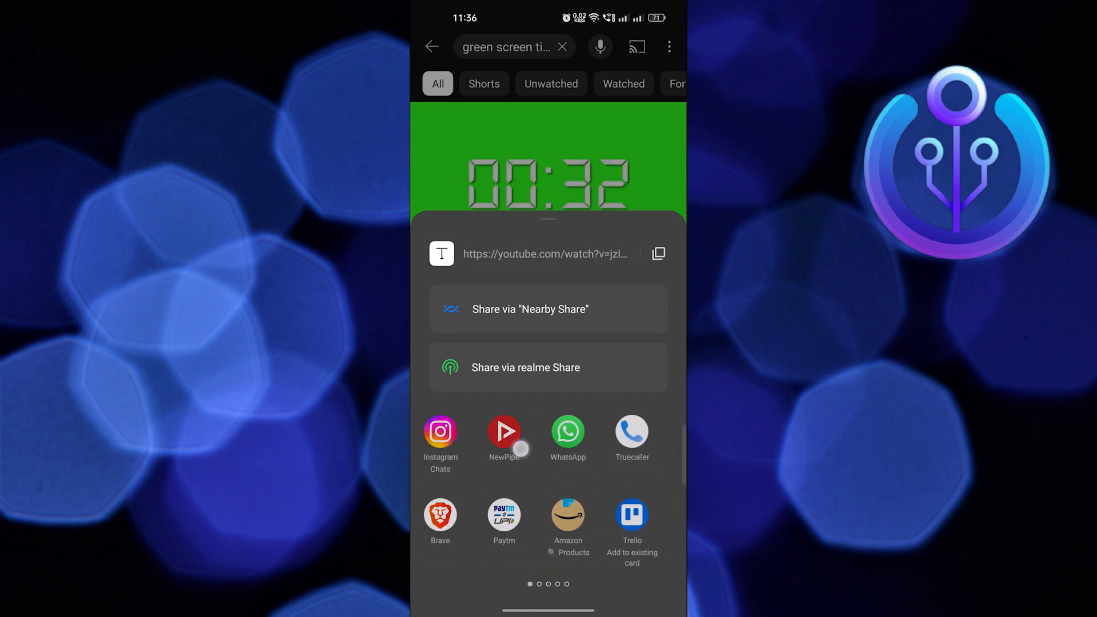
{"action": "left_click", "coordinate": [504, 434]}
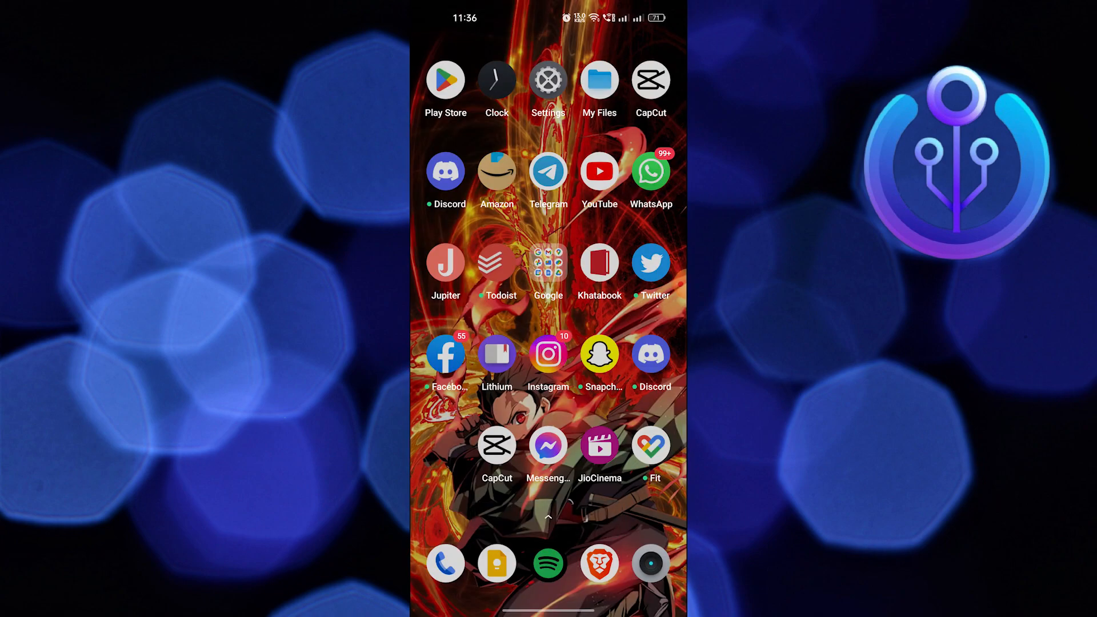
Step: Create a new CapCut project with the 00:17 landscape running clip added
{"action": "left_click", "coordinate": [496, 446]}
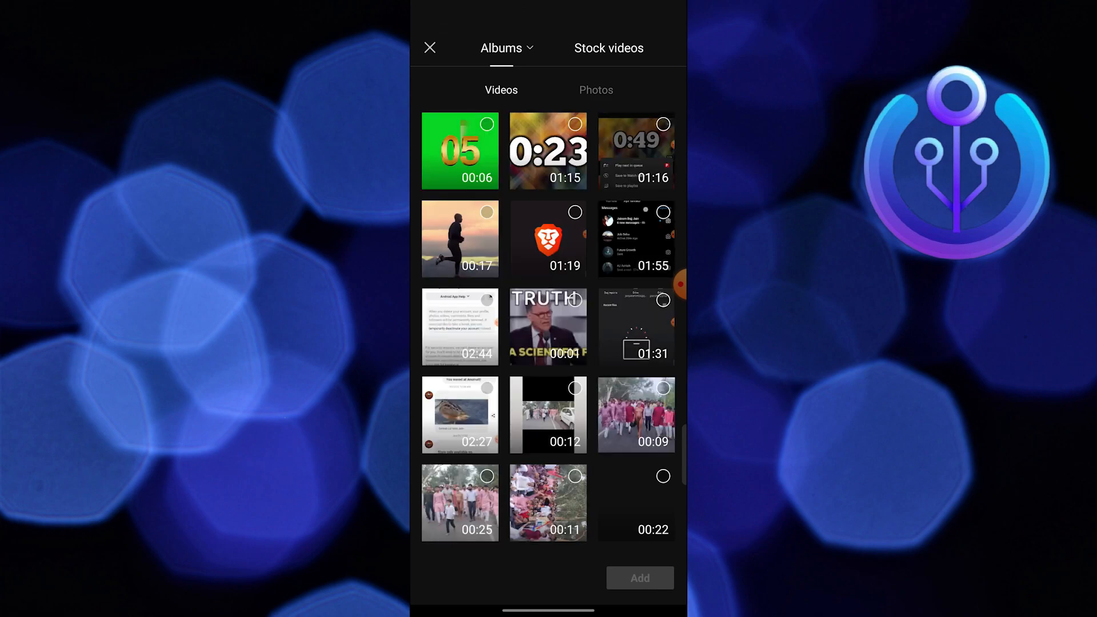
{"action": "left_click", "coordinate": [459, 237]}
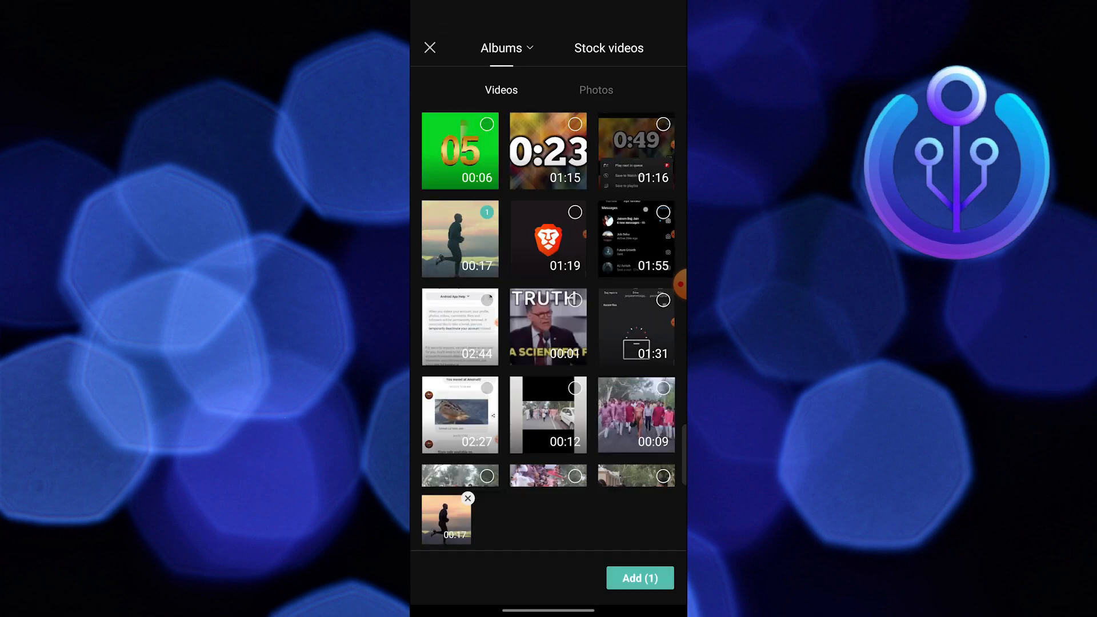
{"action": "left_click", "coordinate": [640, 578]}
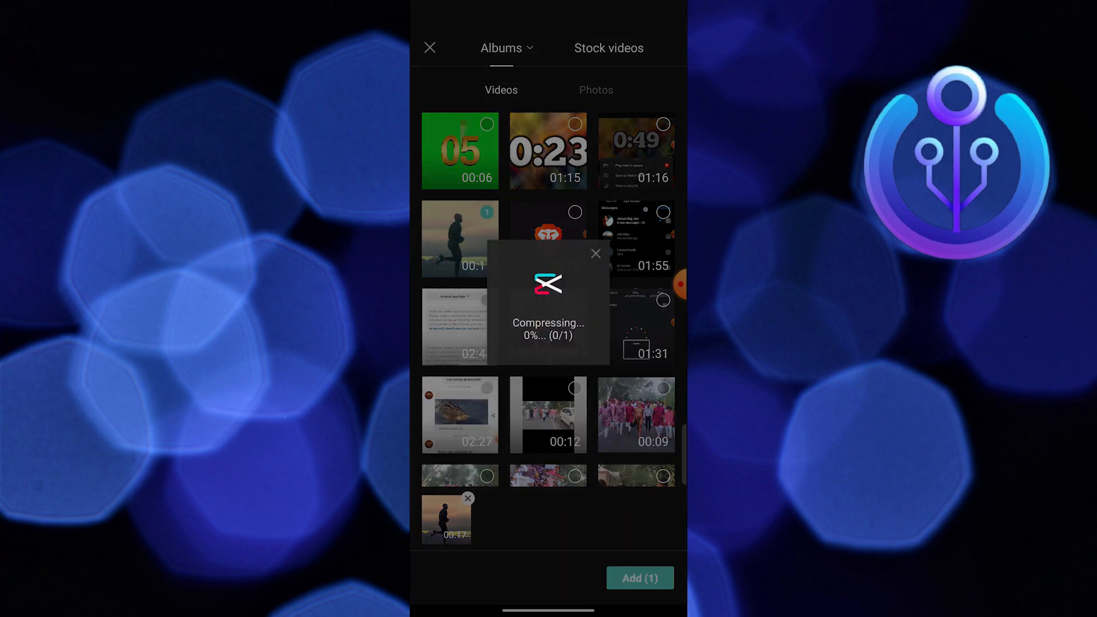
{"action": "left_click", "coordinate": [640, 579]}
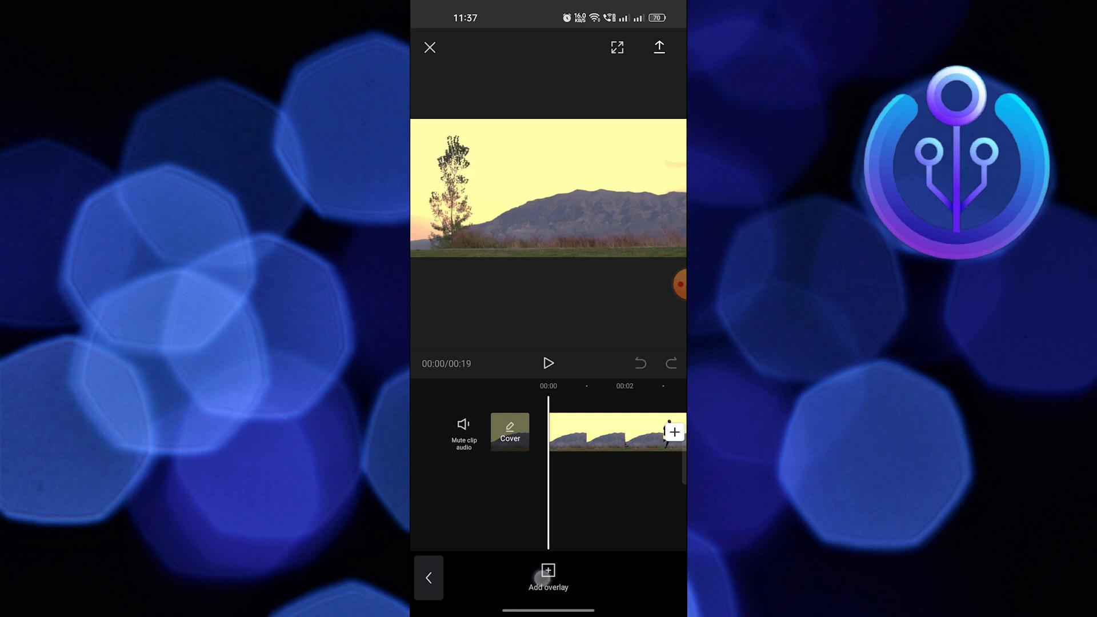
Step: Add the green 05 countdown video as an overlay above the landscape clip
{"action": "left_click", "coordinate": [548, 570]}
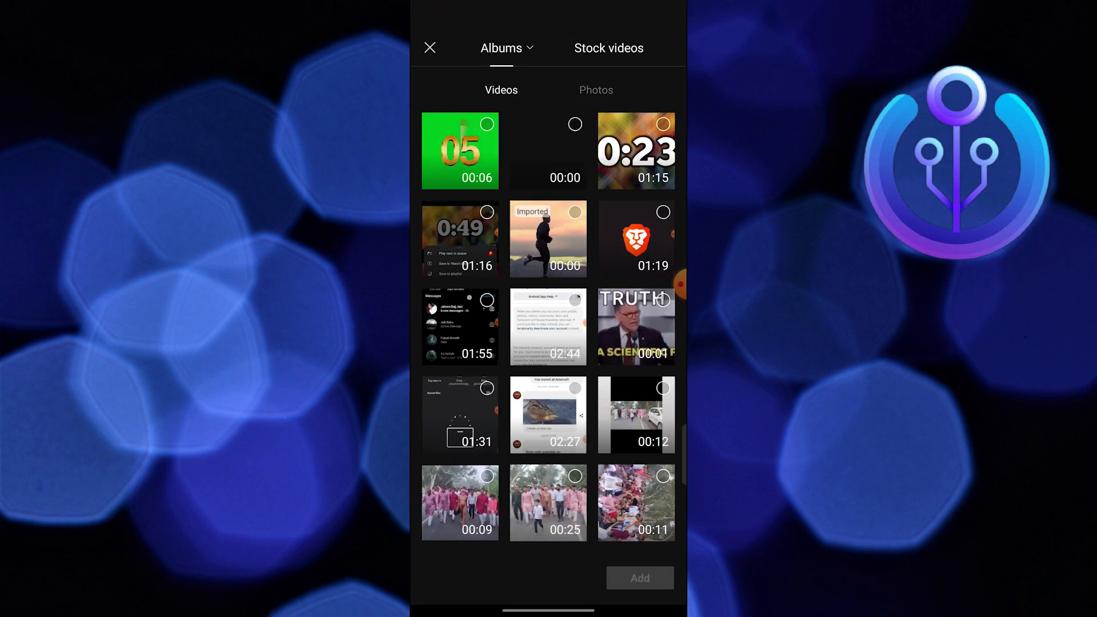
{"action": "left_click", "coordinate": [640, 594]}
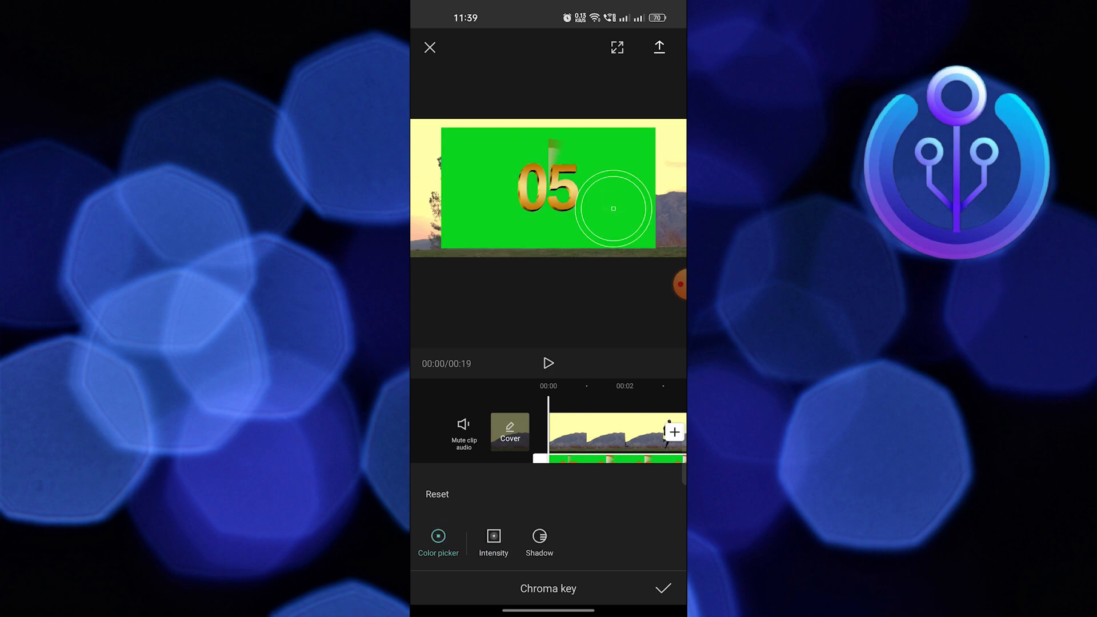
Step: Raise the Chroma key Intensity until the green background vanishes
{"action": "left_click", "coordinate": [494, 538]}
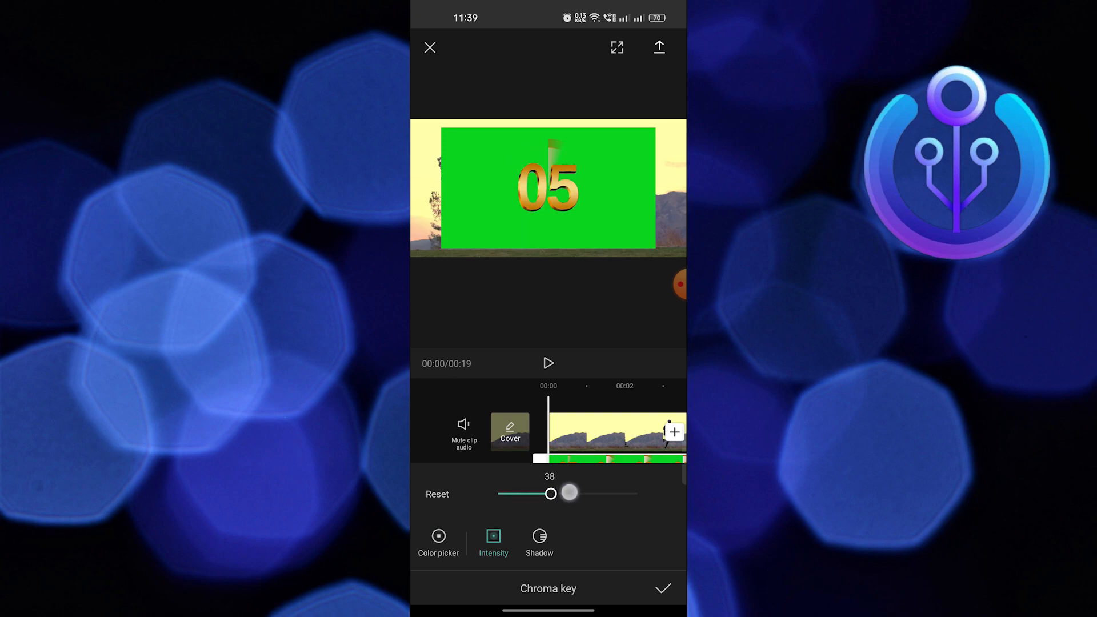
{"action": "left_click_drag", "start_coordinate": [569, 493], "coordinate": [636, 493]}
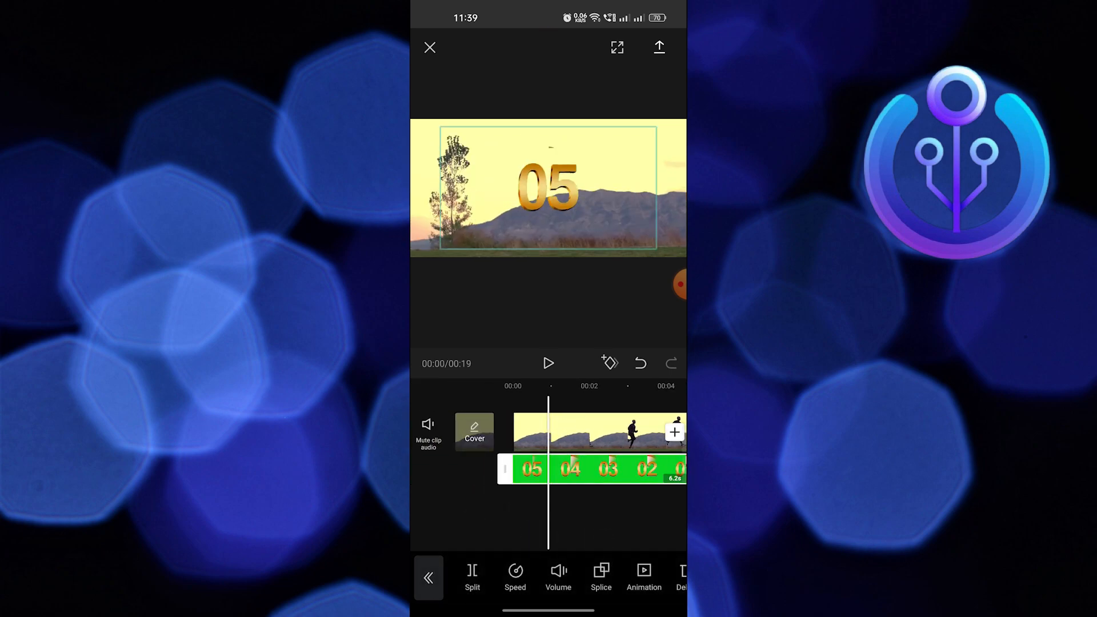
Step: Preview the countdown playing over the landscape, then return to the home screen
{"action": "left_click", "coordinate": [548, 363]}
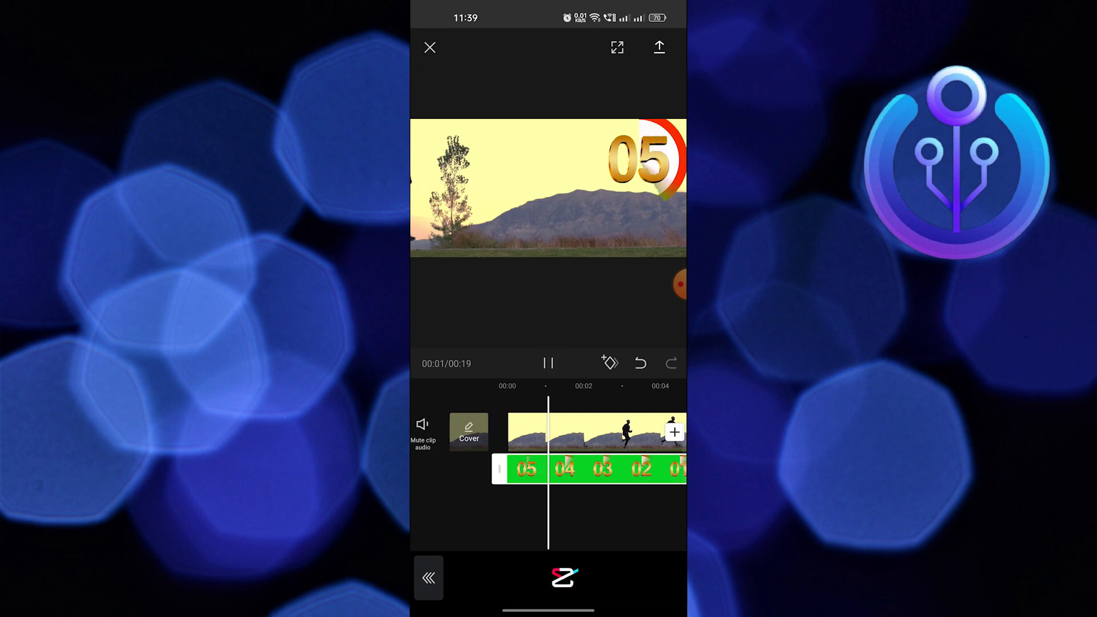
{"action": "left_click", "coordinate": [430, 47]}
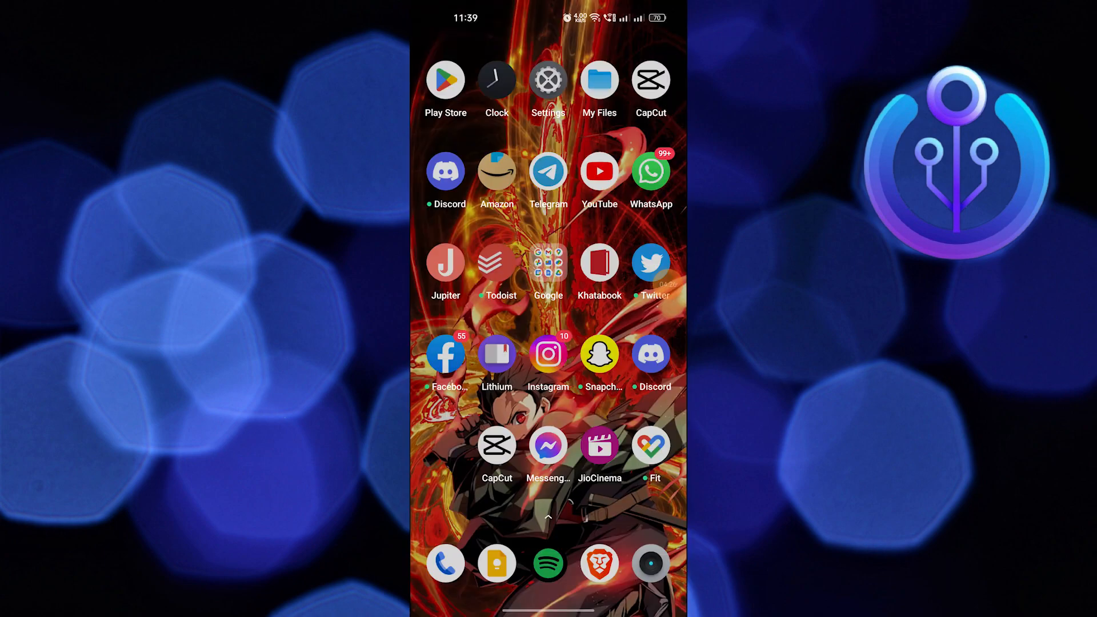